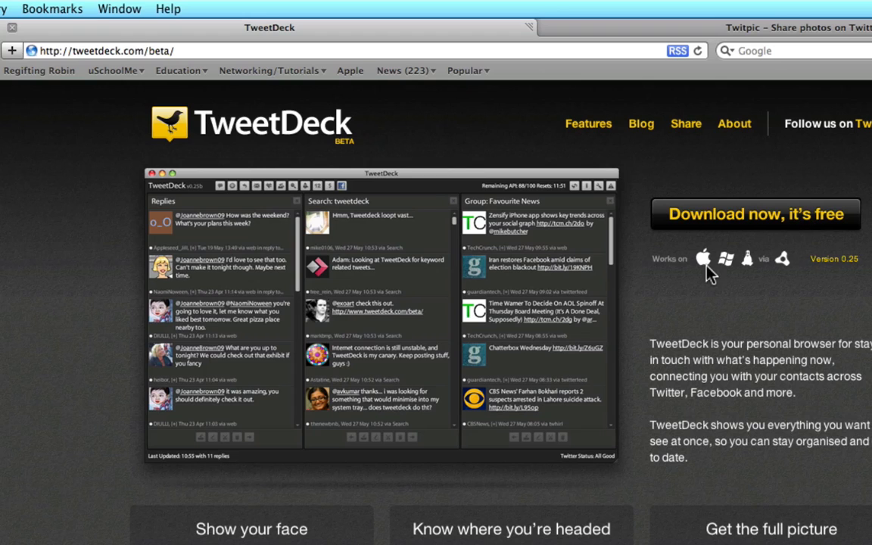
{"action": "mouse_move", "coordinate": [745, 266]}
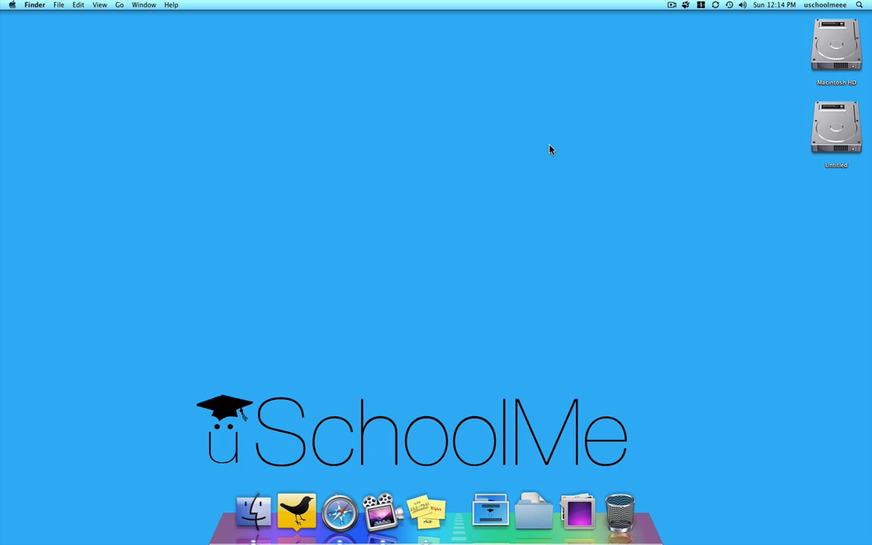
Launch TweetDeck and sign in to Twitter as uschoolme with login remembered
{"action": "left_click", "coordinate": [296, 510]}
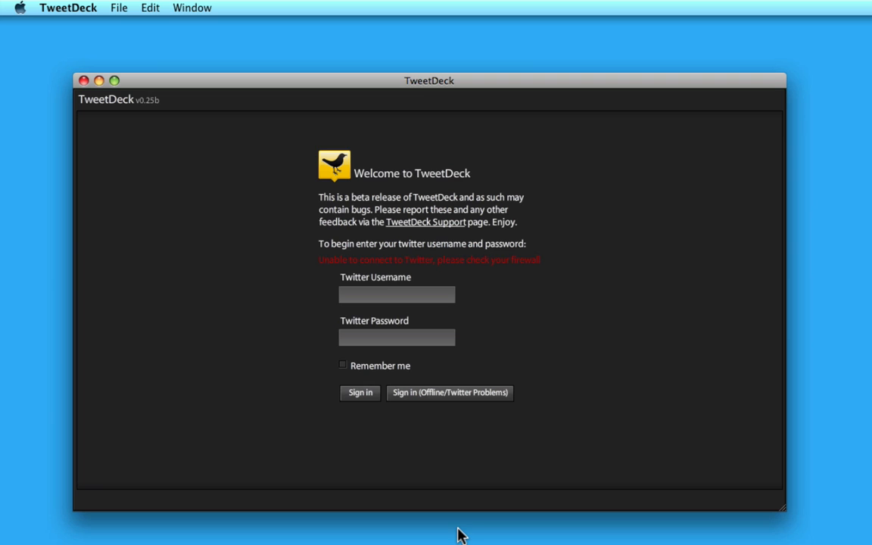
{"action": "left_click", "coordinate": [397, 294]}
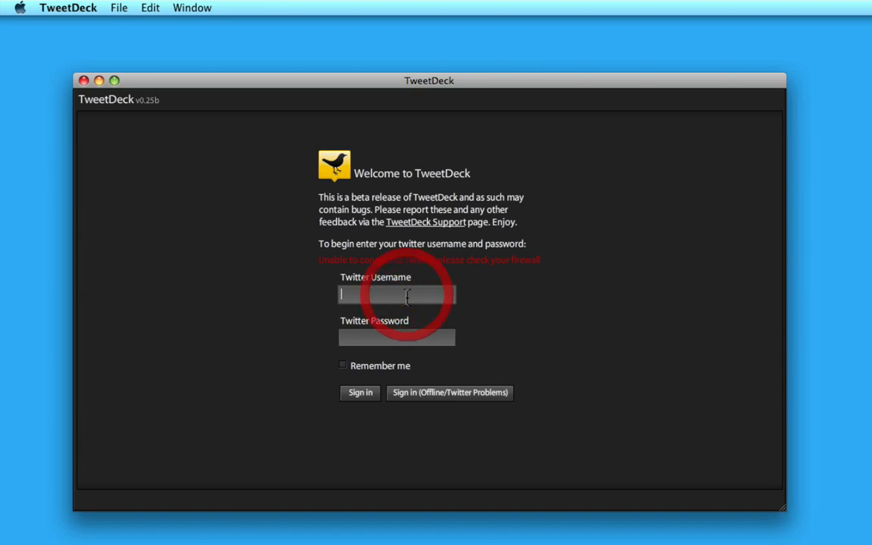
{"action": "type", "text": "uschoolme"}
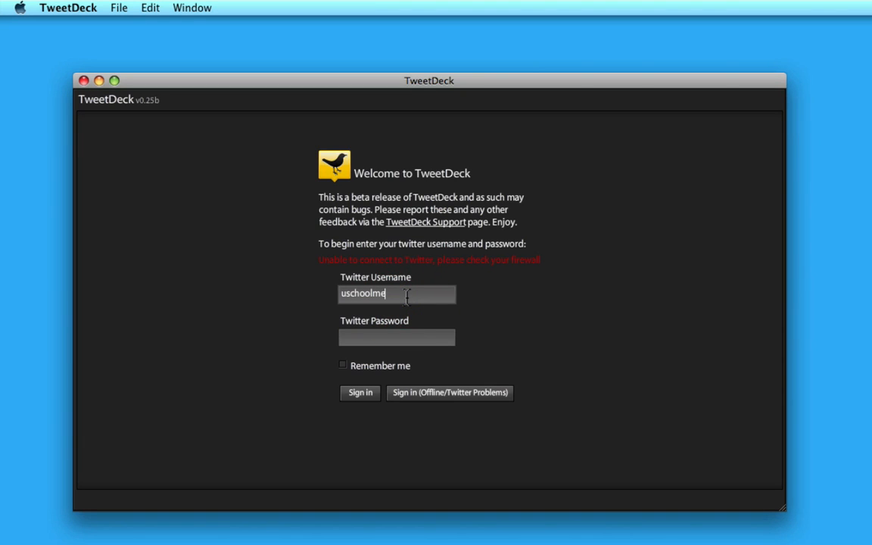
{"action": "type", "text": "password"}
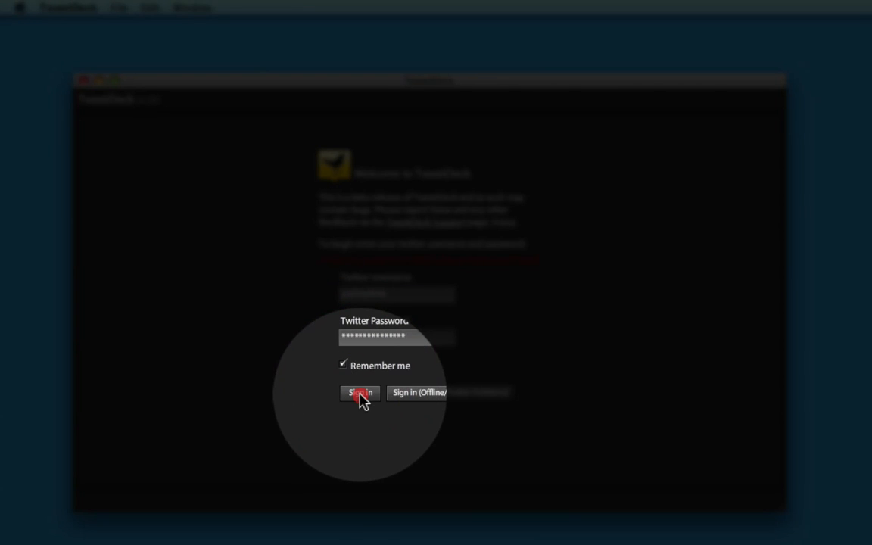
{"action": "left_click", "coordinate": [359, 393]}
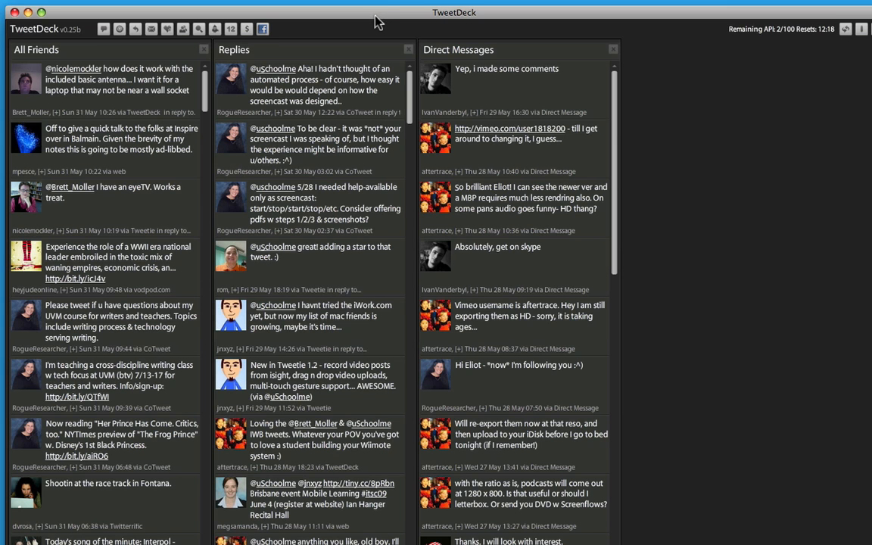
{"action": "mouse_move", "coordinate": [100, 57]}
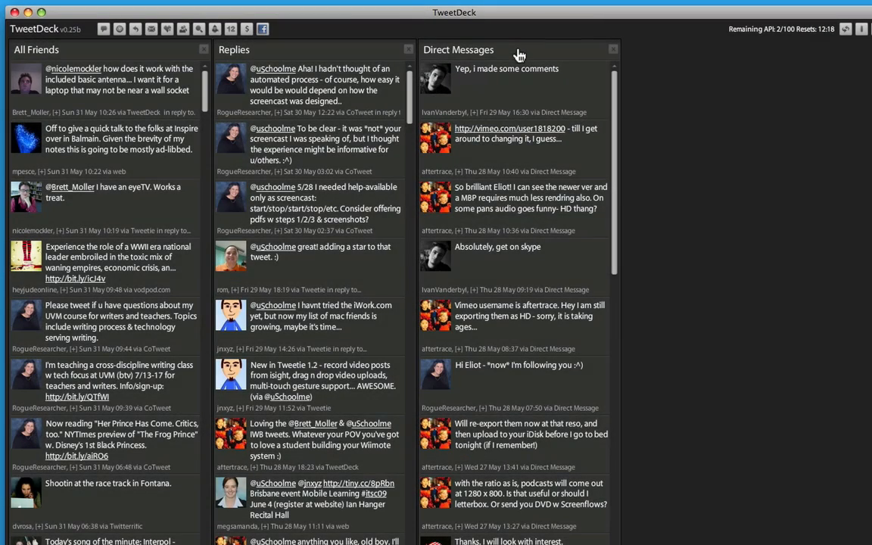
{"action": "mouse_move", "coordinate": [235, 18]}
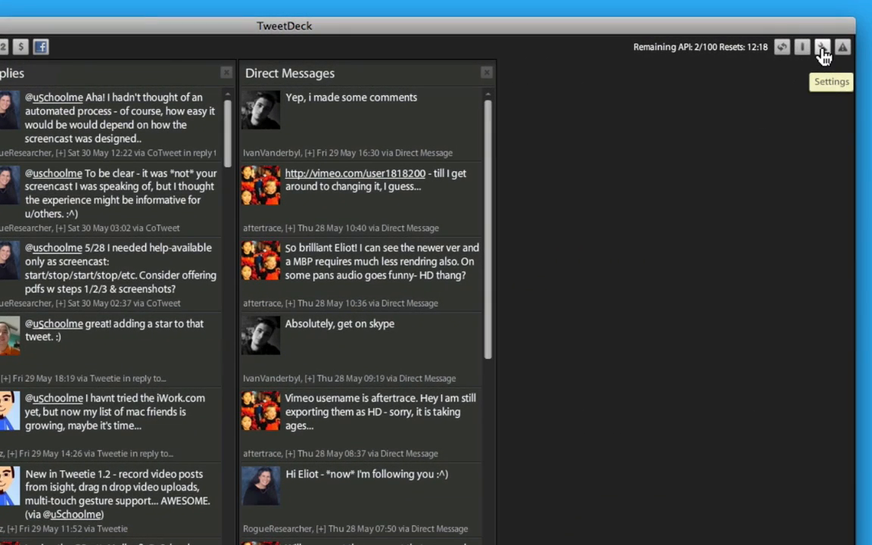
{"action": "mouse_move", "coordinate": [848, 47]}
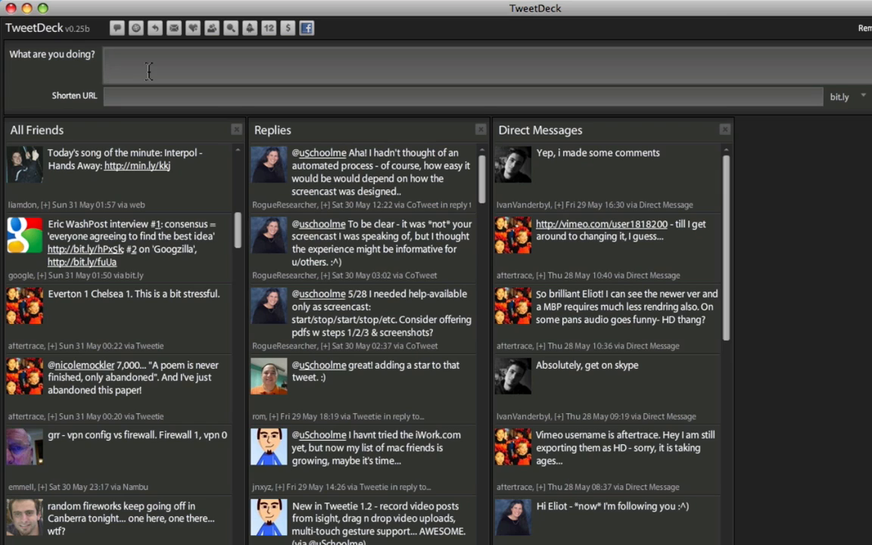
Type the tweet 'Screenflow is THE BEST screen capture software for mac. Your really should try it.'
{"action": "type", "text": "Screenflow is THE BEST screen capture software for mac. Your really should try it."}
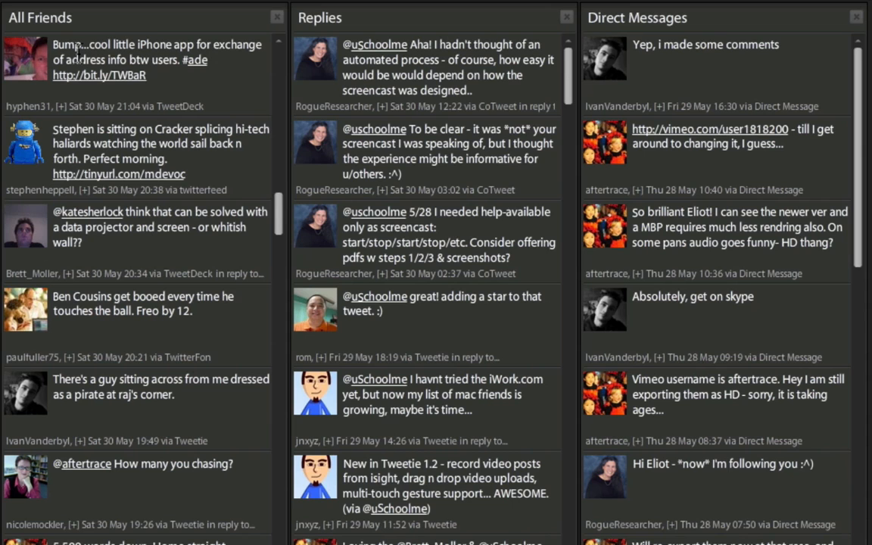
{"action": "mouse_move", "coordinate": [78, 51]}
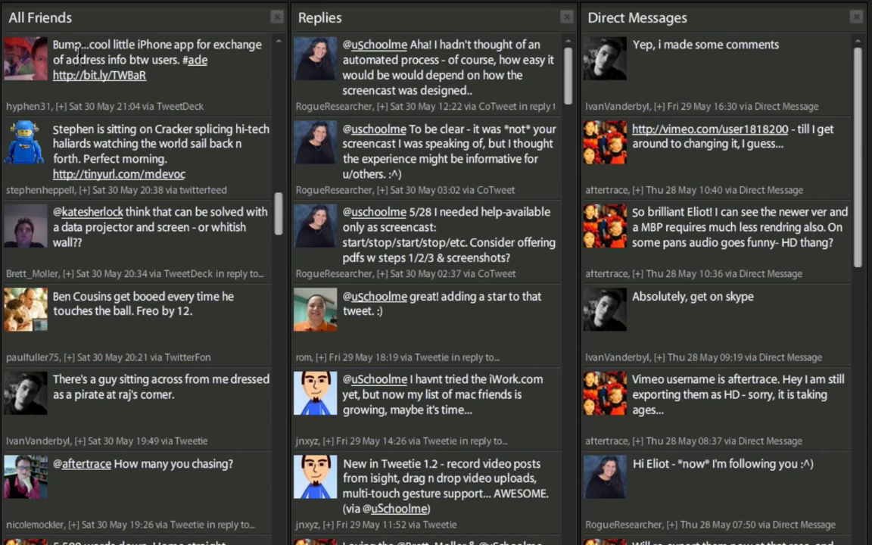
{"action": "mouse_move", "coordinate": [25, 59]}
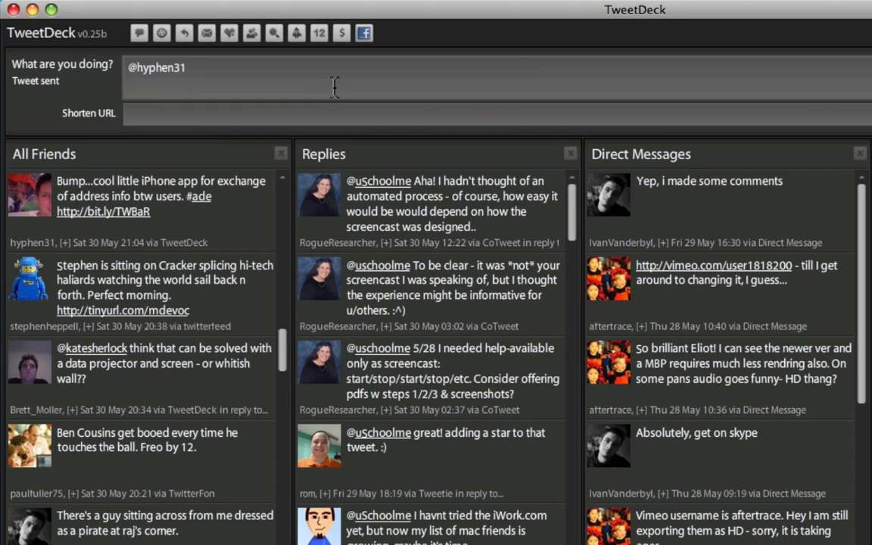
{"action": "type", "text": "Looks like a great iPhone app :)"}
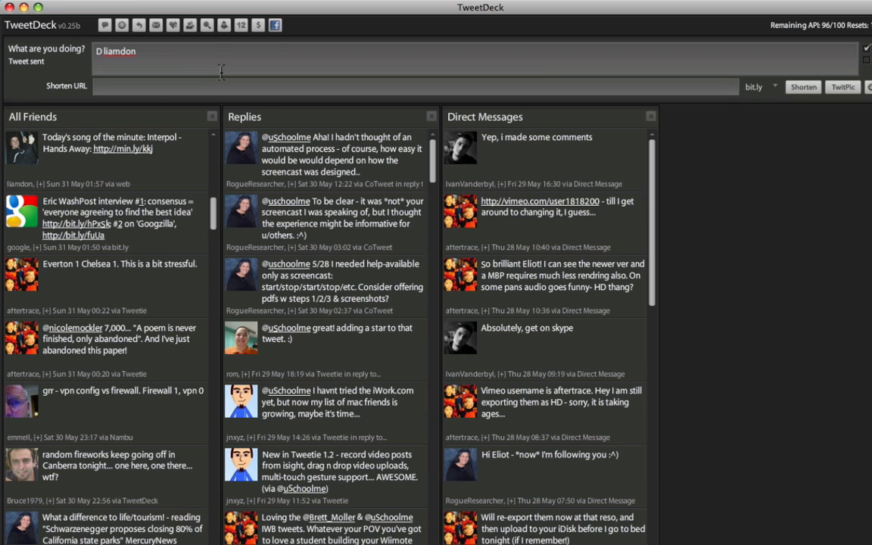
{"action": "type", "text": "Hey man. Are you still recording music?"}
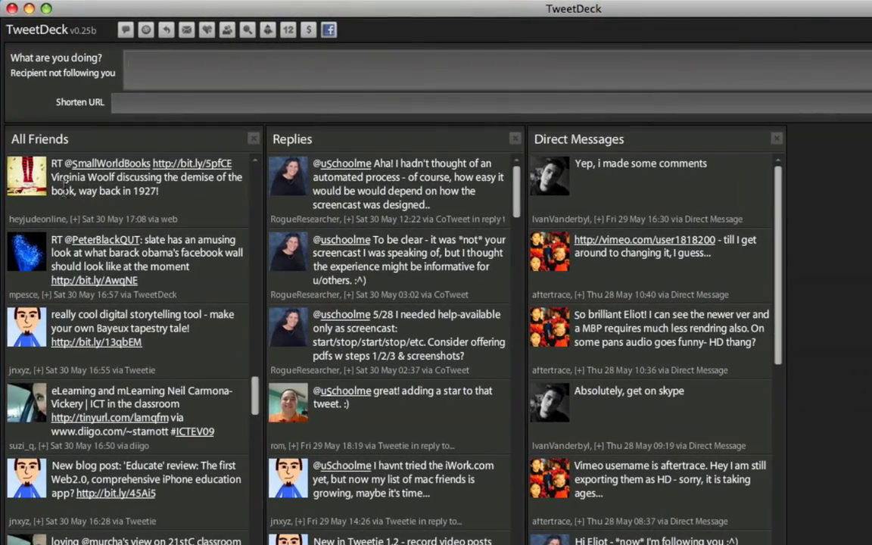
{"action": "left_click", "coordinate": [145, 30]}
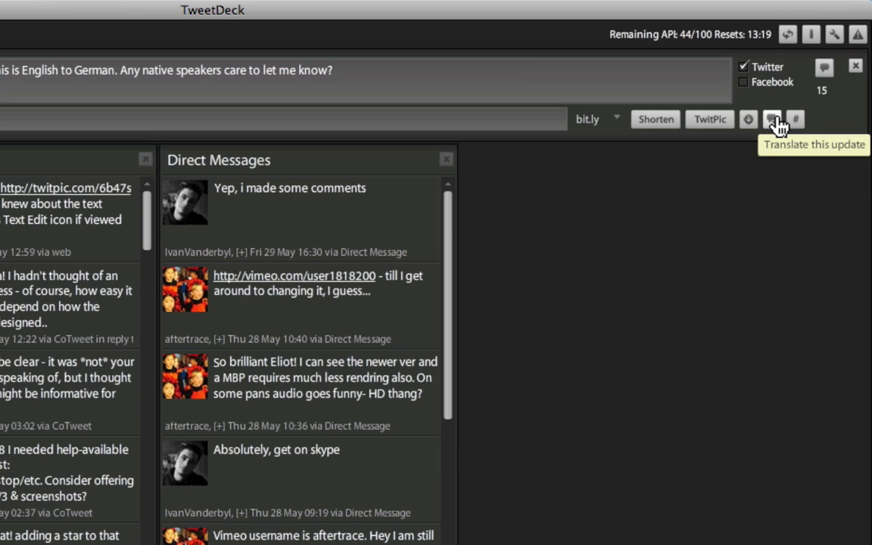
Translate the draft update from English into German
{"action": "left_click", "coordinate": [773, 119]}
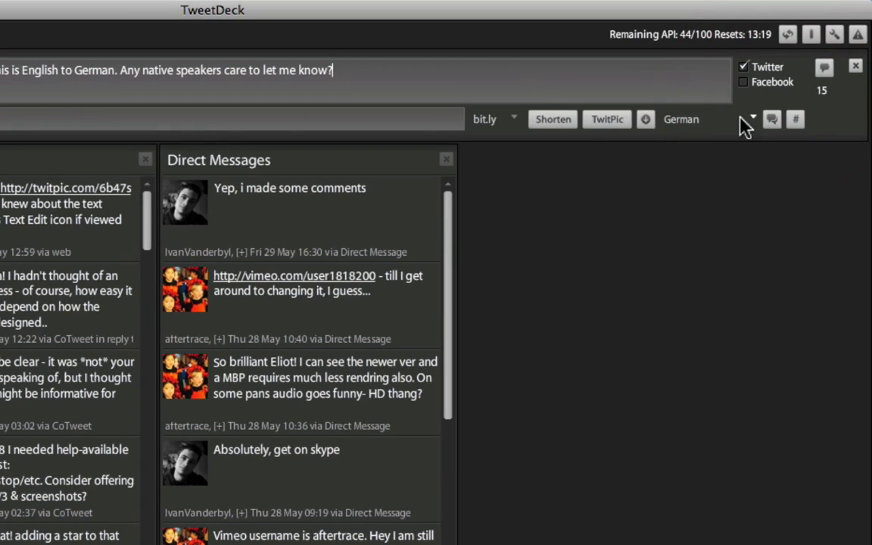
{"action": "left_click", "coordinate": [749, 119]}
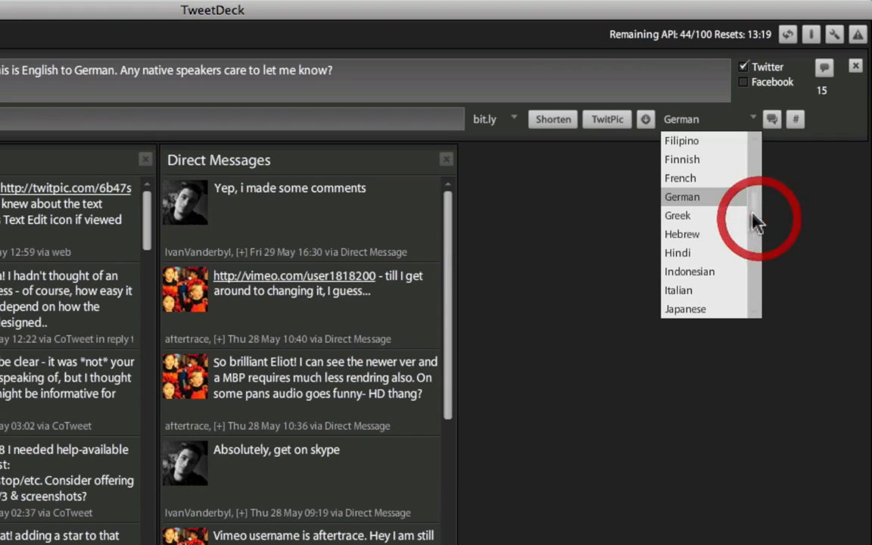
{"action": "left_click", "coordinate": [682, 196]}
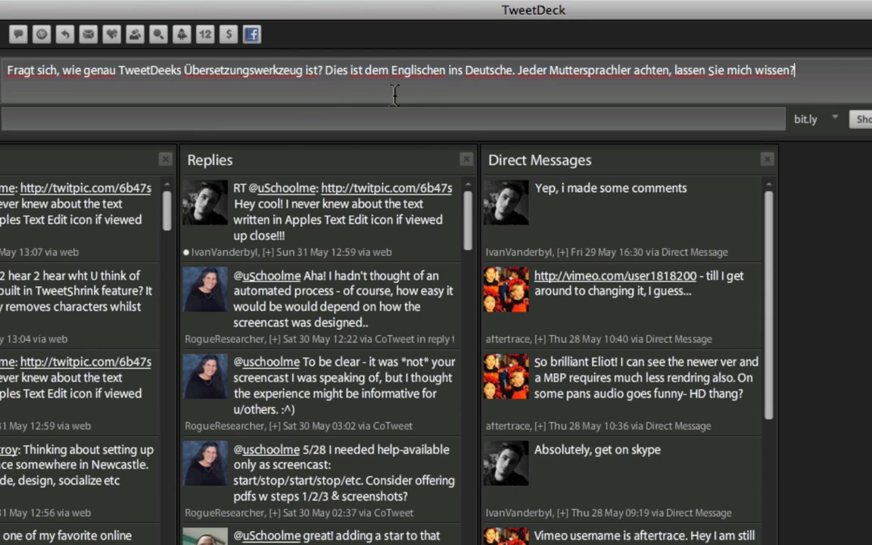
{"action": "mouse_move", "coordinate": [435, 91]}
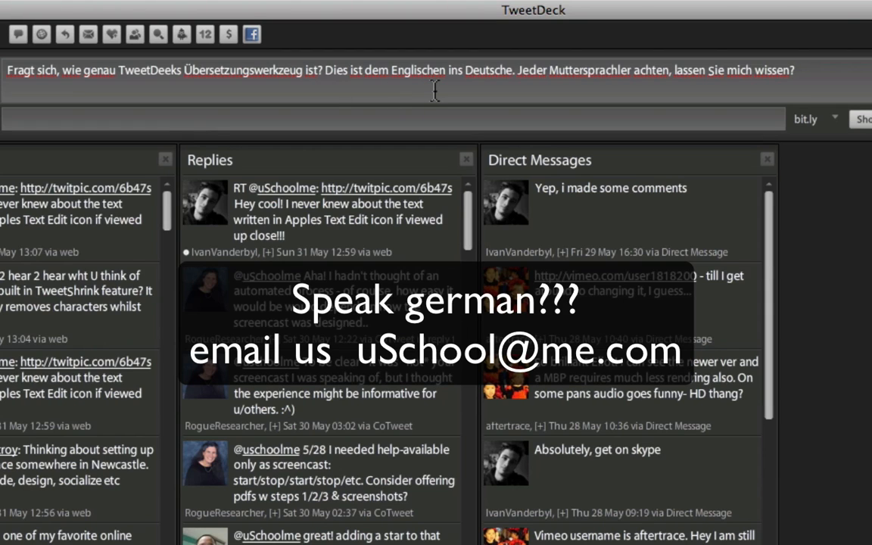
{"action": "mouse_move", "coordinate": [809, 76]}
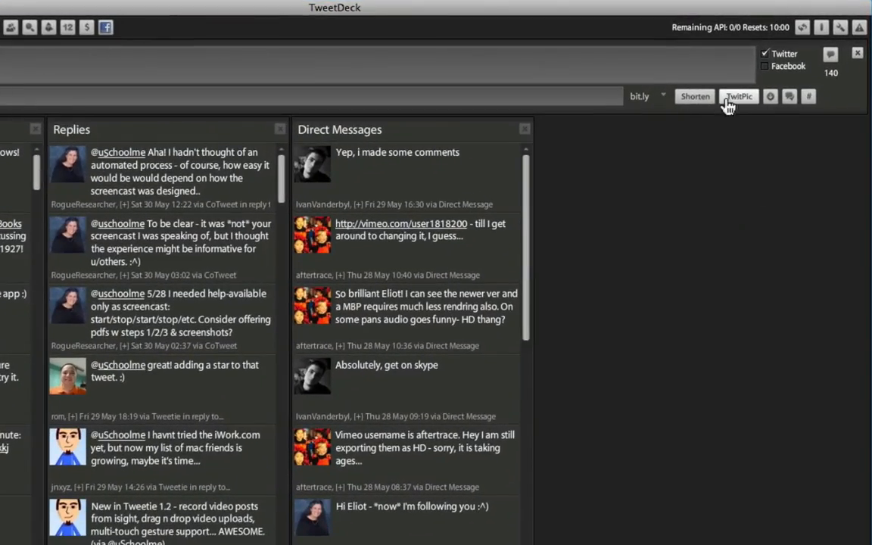
Upload the Text Edit picture from Pictures via TwitPic into the tweet
{"action": "left_click", "coordinate": [739, 97]}
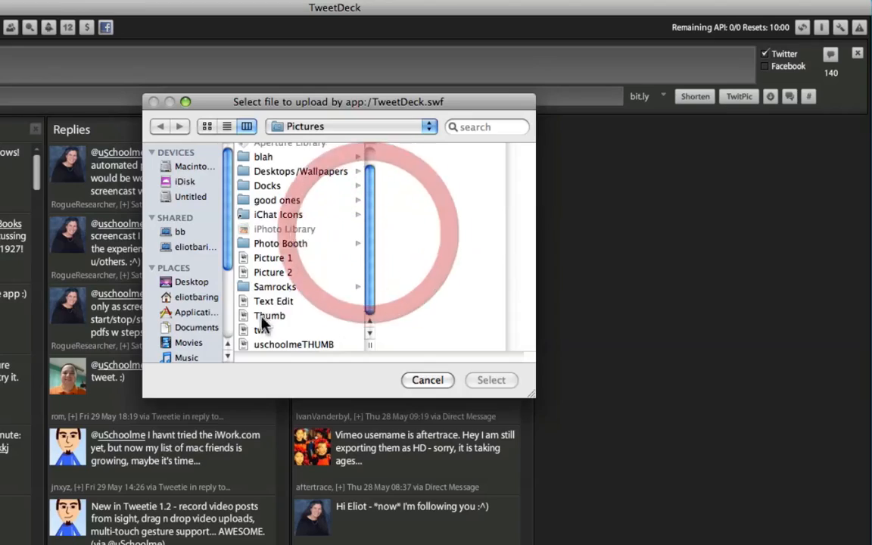
{"action": "left_click", "coordinate": [273, 301]}
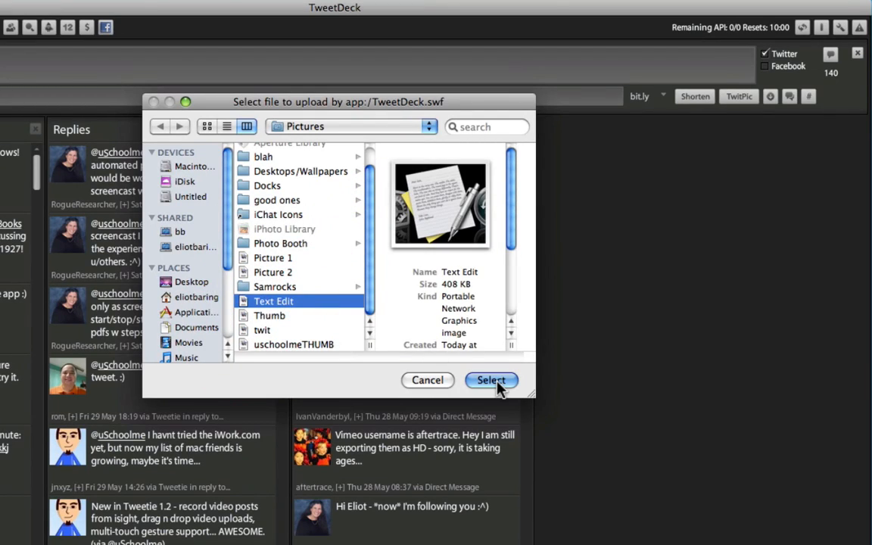
{"action": "left_click", "coordinate": [490, 380]}
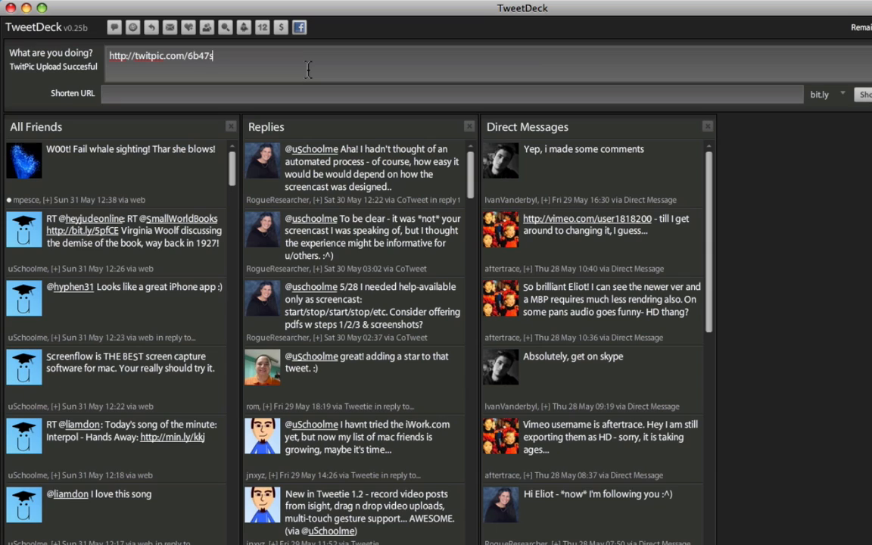
Send the tweet about Apple's Text Edit icon text, then close the photo preview
{"action": "type", "text": "Hey cool! I never knew about the text written in Apples Text Edit icon if viewed up close!!!"}
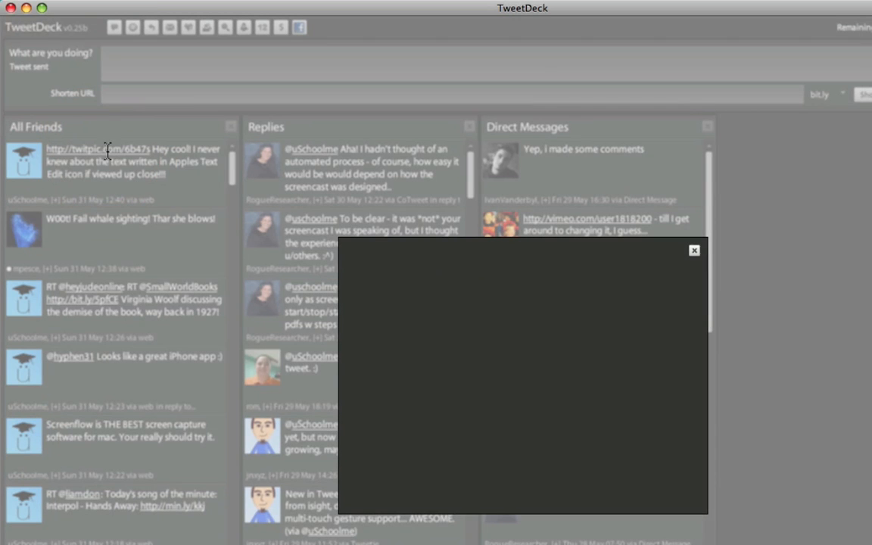
{"action": "mouse_move", "coordinate": [596, 324]}
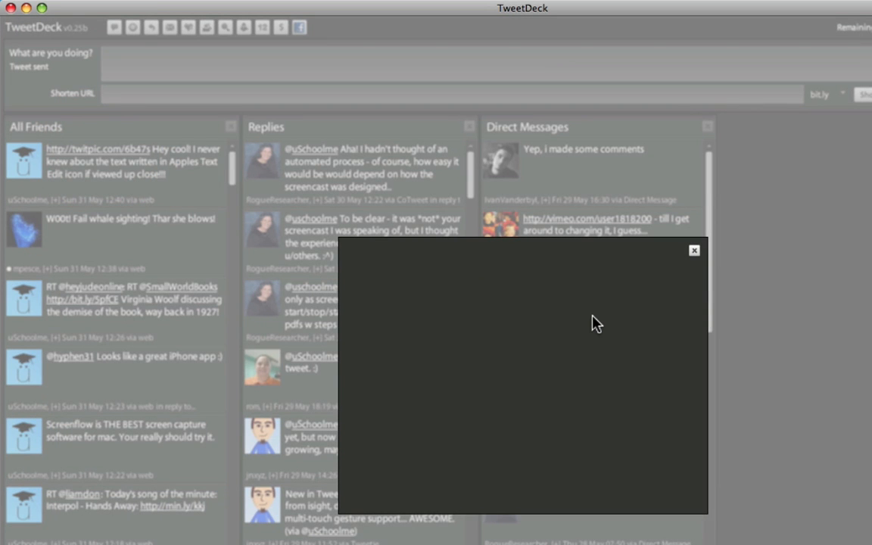
{"action": "mouse_move", "coordinate": [617, 324]}
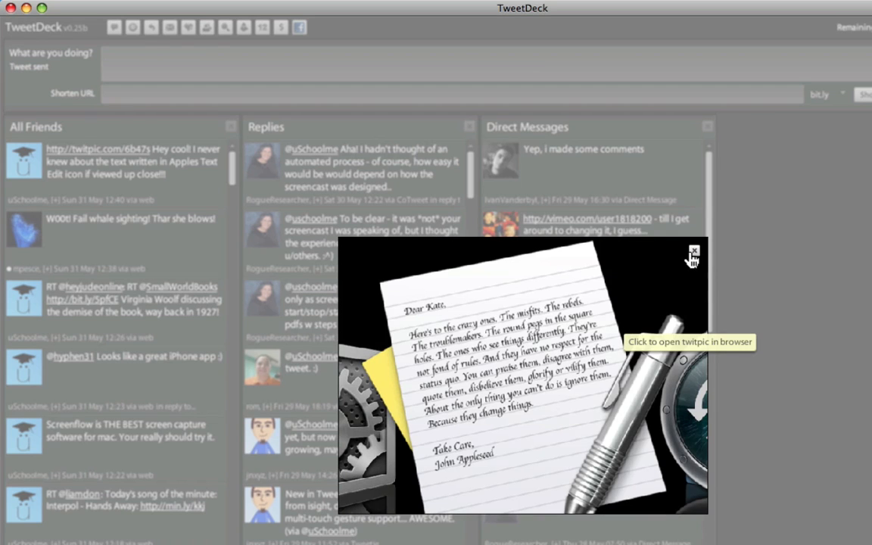
{"action": "left_click", "coordinate": [692, 253]}
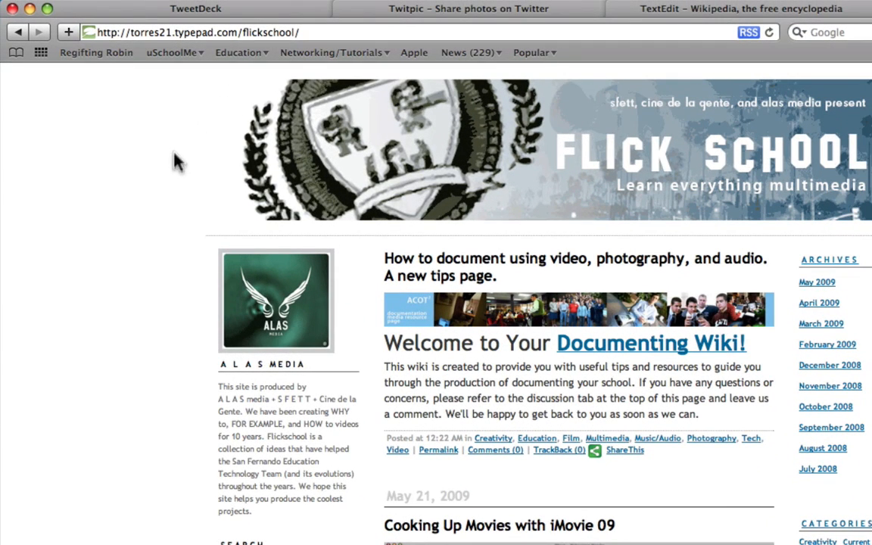
{"action": "mouse_move", "coordinate": [329, 32]}
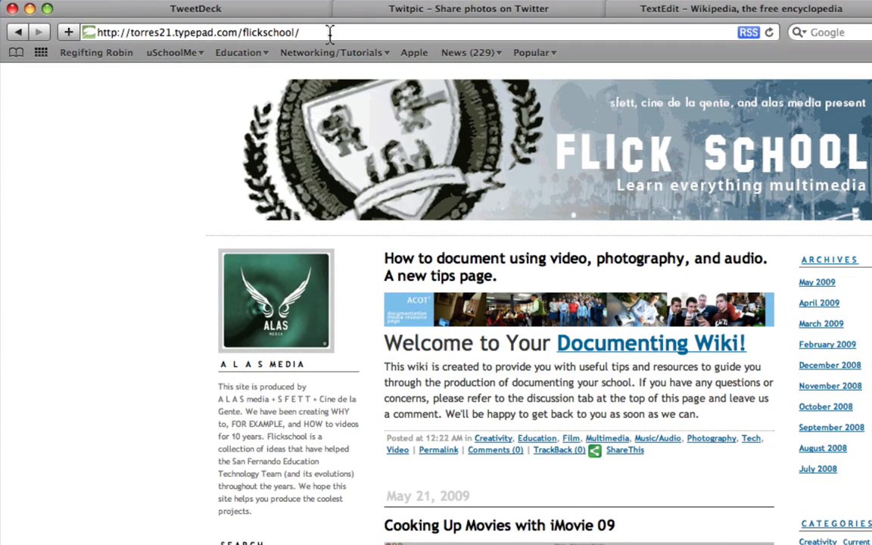
Select the Flick School blog address in Safari's address bar
{"action": "left_click", "coordinate": [193, 32]}
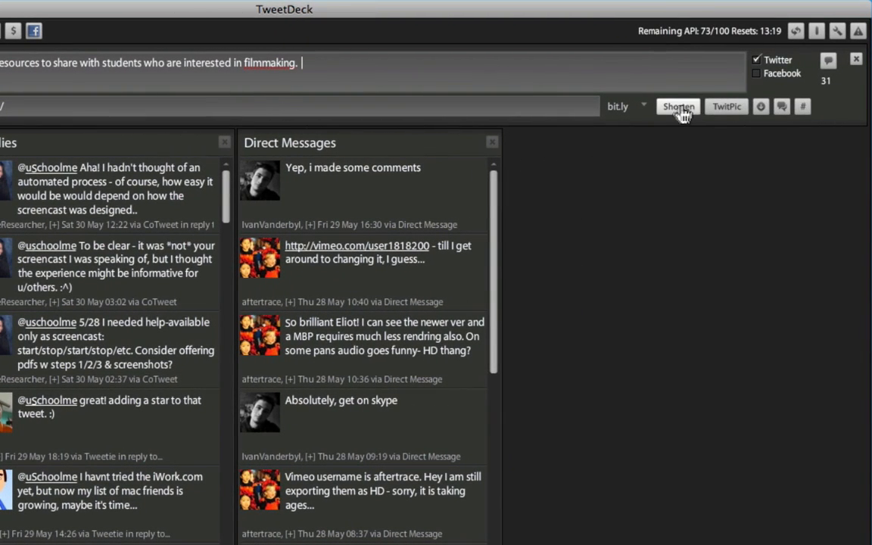
Shorten the Flick School blog URL with bit.ly in the draft tweet
{"action": "left_click", "coordinate": [643, 106]}
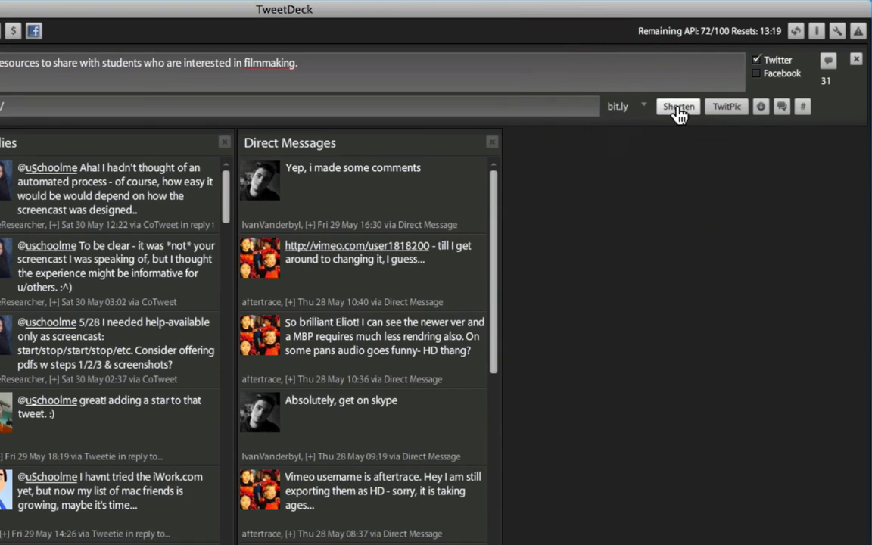
{"action": "left_click", "coordinate": [677, 107]}
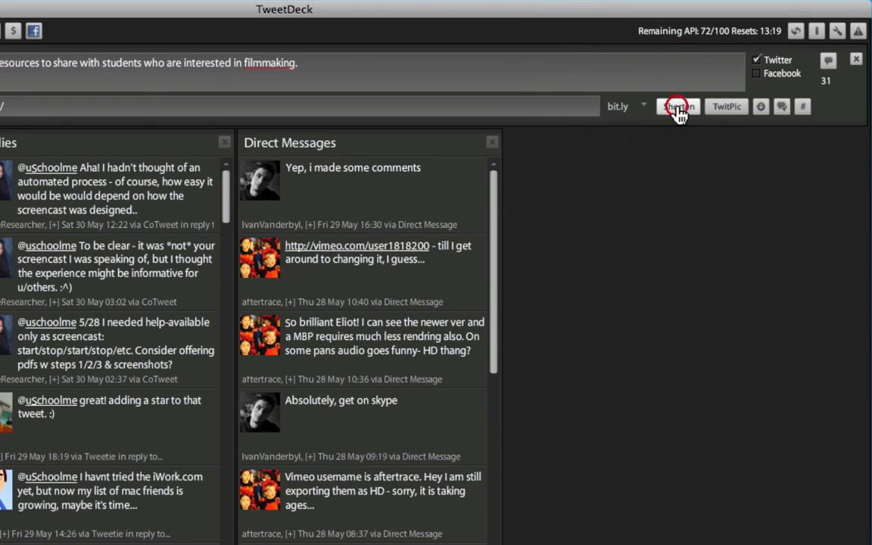
{"action": "left_click", "coordinate": [678, 106]}
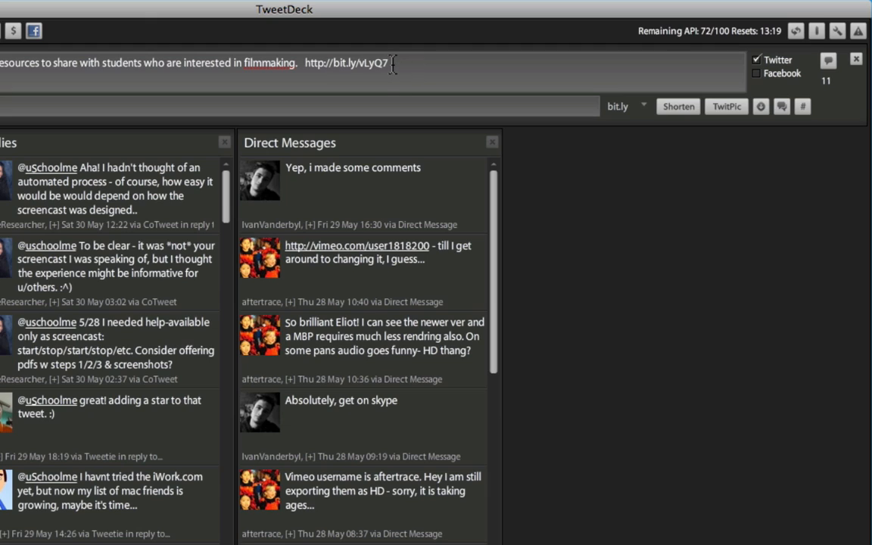
{"action": "mouse_move", "coordinate": [836, 91]}
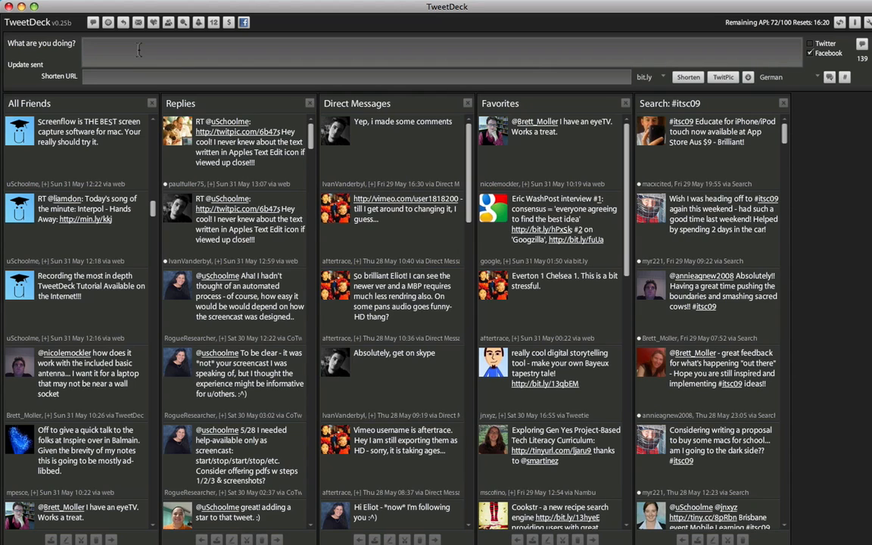
Tweet 'Just finished recording an in depth TweetDeck tutorial... online soon :)' tagged #AppleEd, then start a new hashtag
{"action": "left_click", "coordinate": [85, 46]}
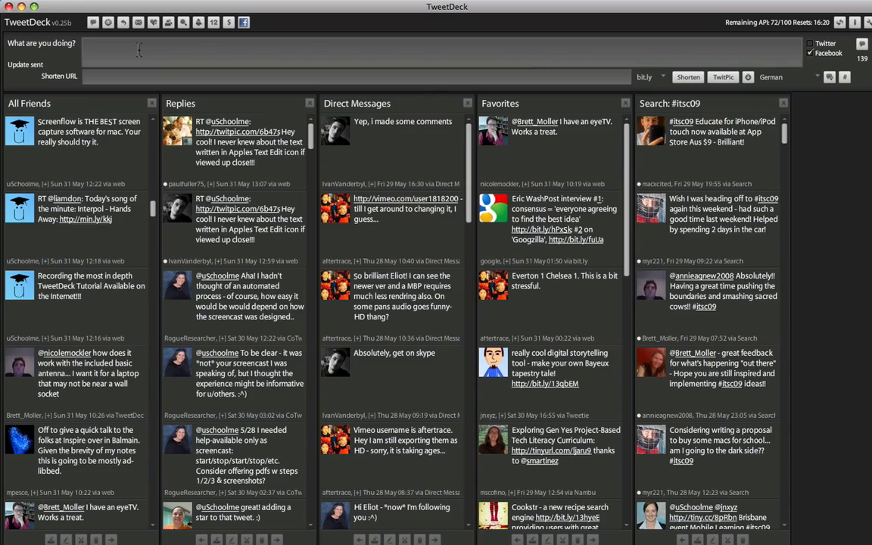
{"action": "type", "text": "Just finished recording an in depth TweetDeck tutorial... online soon :) #"}
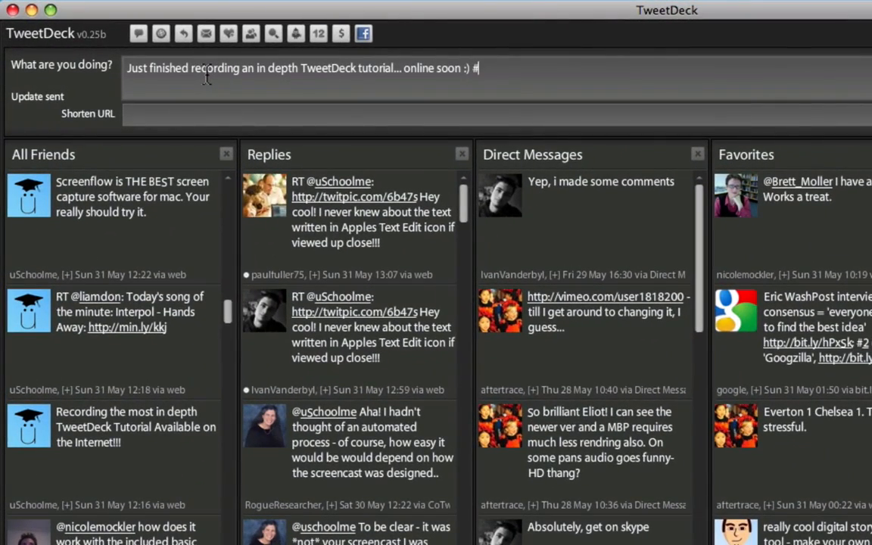
{"action": "type", "text": "A"}
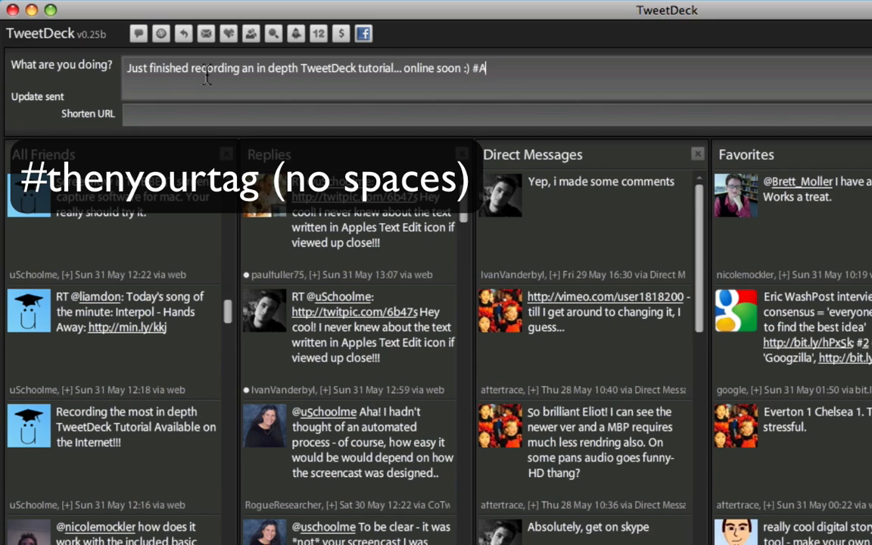
{"action": "type", "text": "ppleEd"}
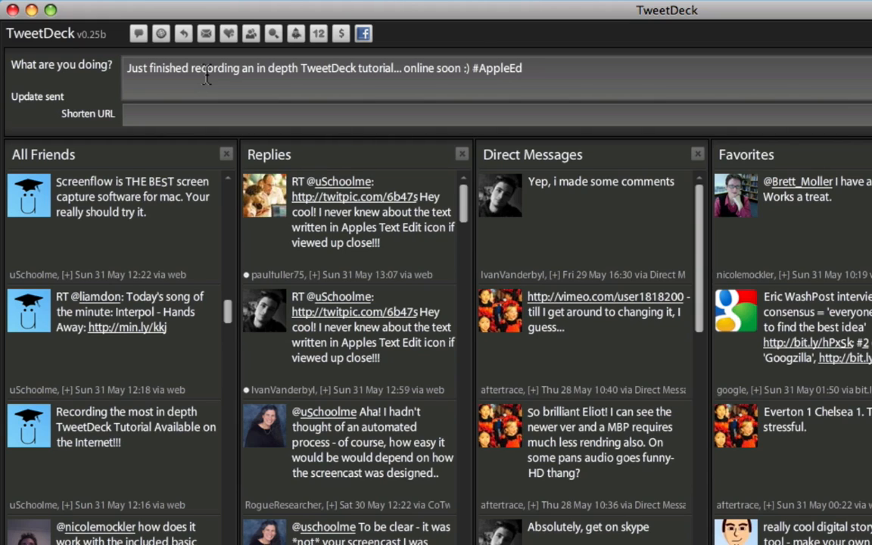
{"action": "left_click", "coordinate": [521, 68]}
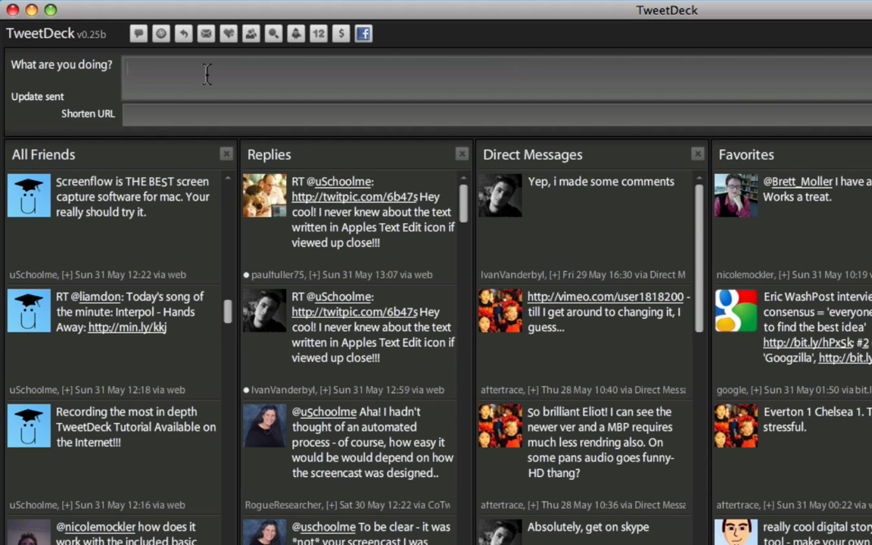
{"action": "left_click", "coordinate": [128, 68]}
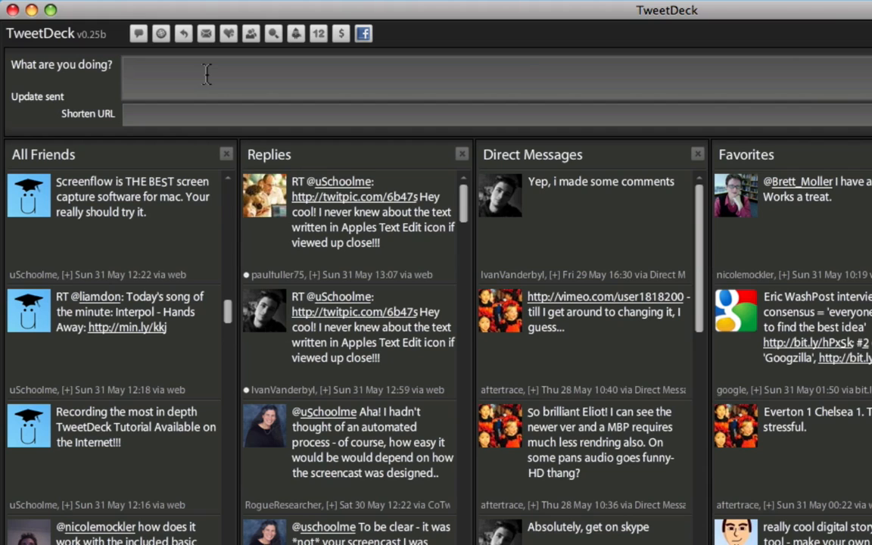
{"action": "type", "text": "#"}
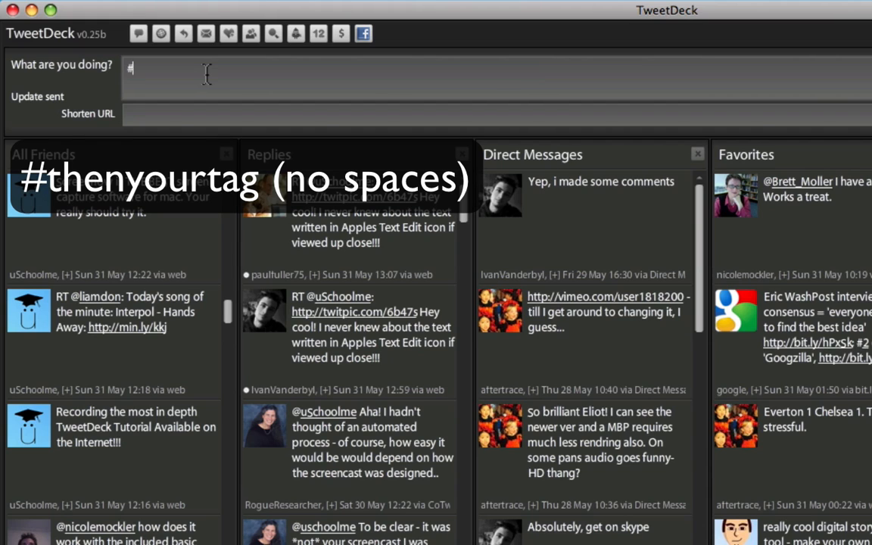